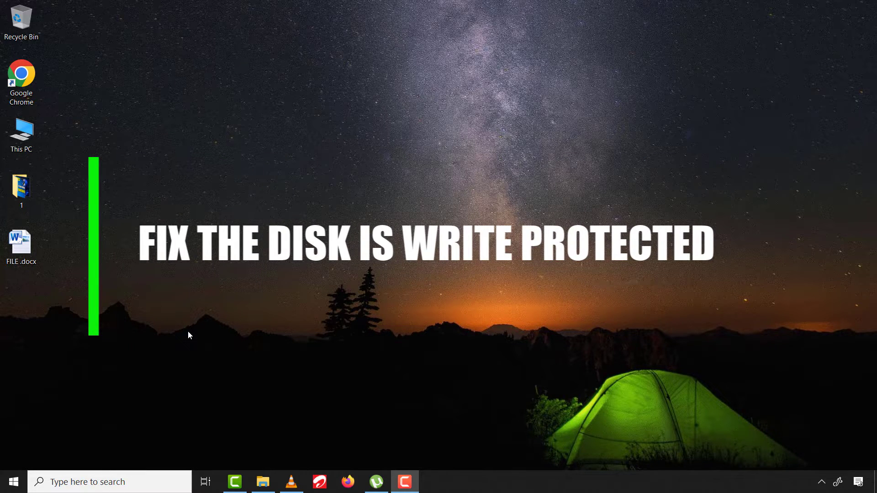
Step: Attempt to format MY DRIVE (H:) from This PC, then dismiss the write-protected error
left_click(263, 481)
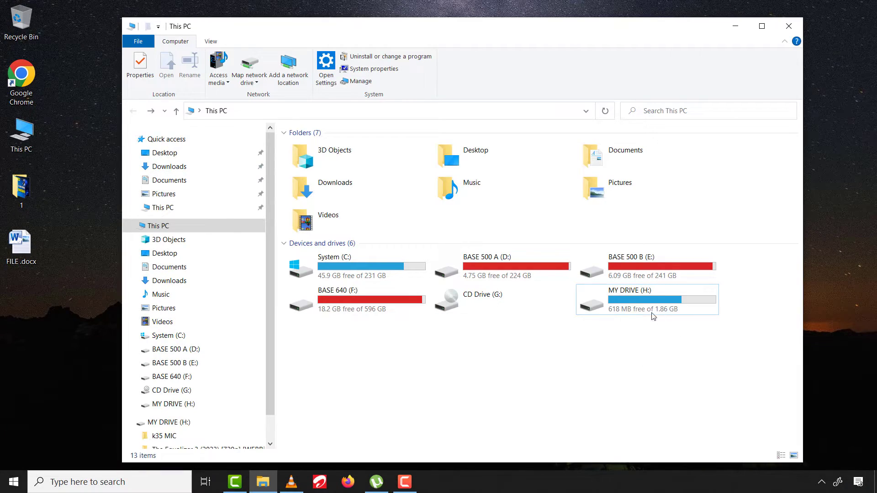
right_click(619, 299)
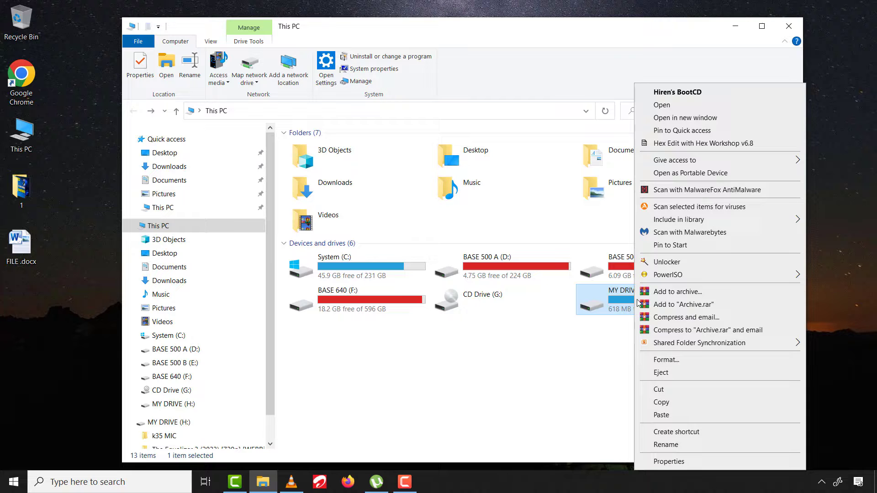
mouse_move(675, 383)
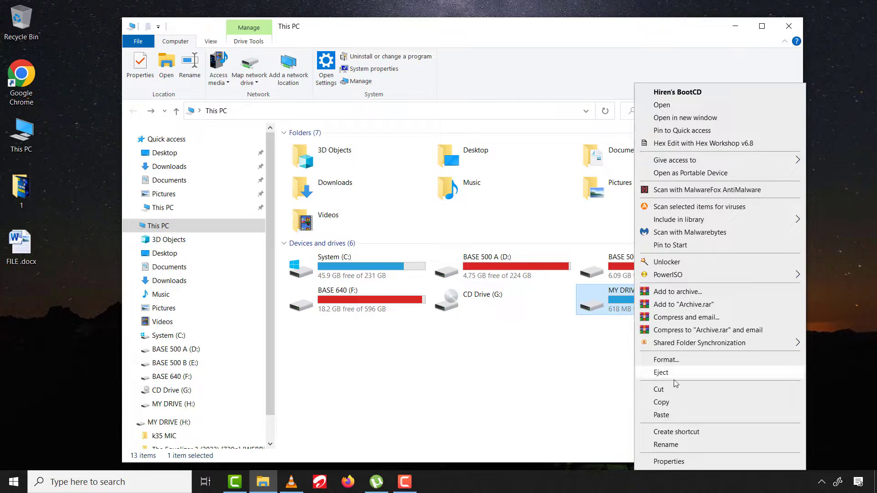
left_click(666, 360)
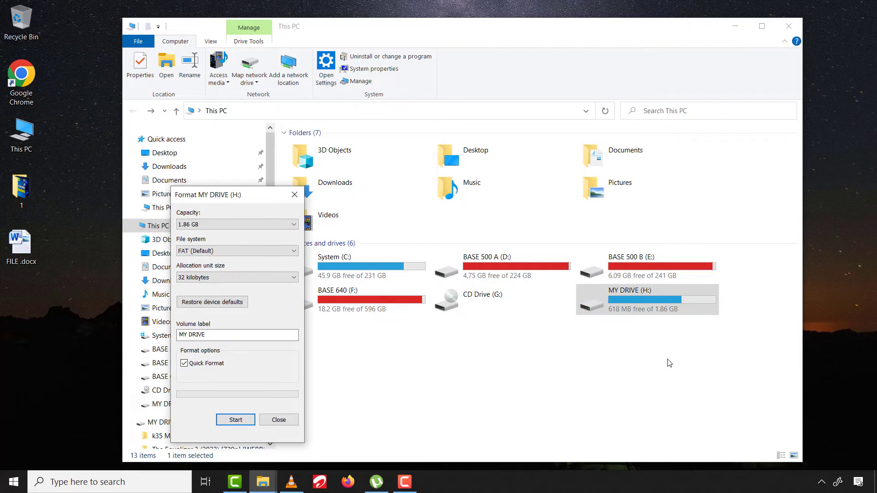
left_click(235, 420)
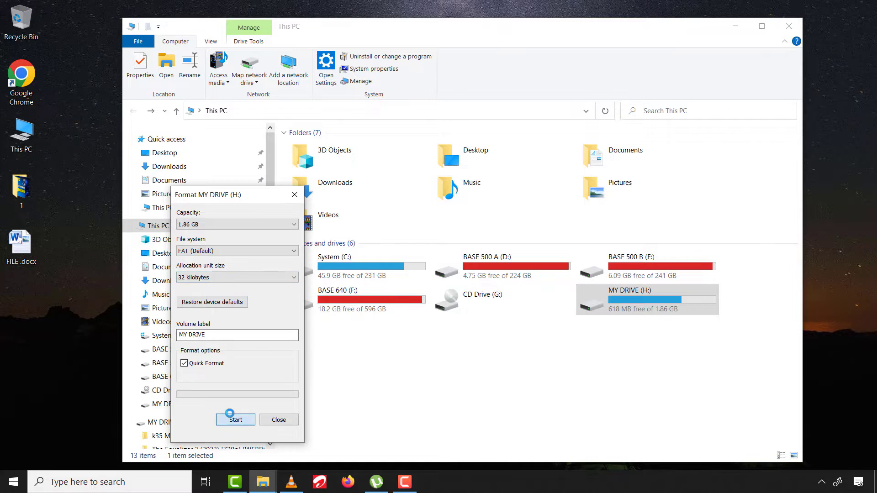
left_click(235, 419)
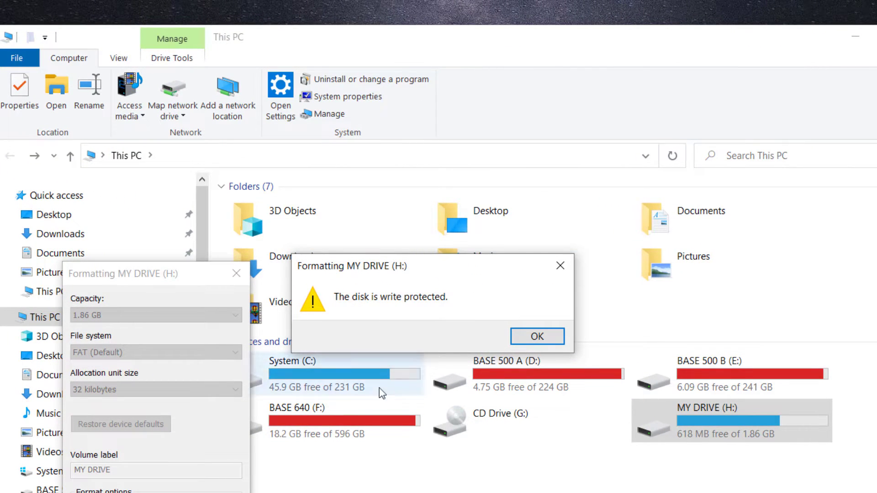
left_click(536, 336)
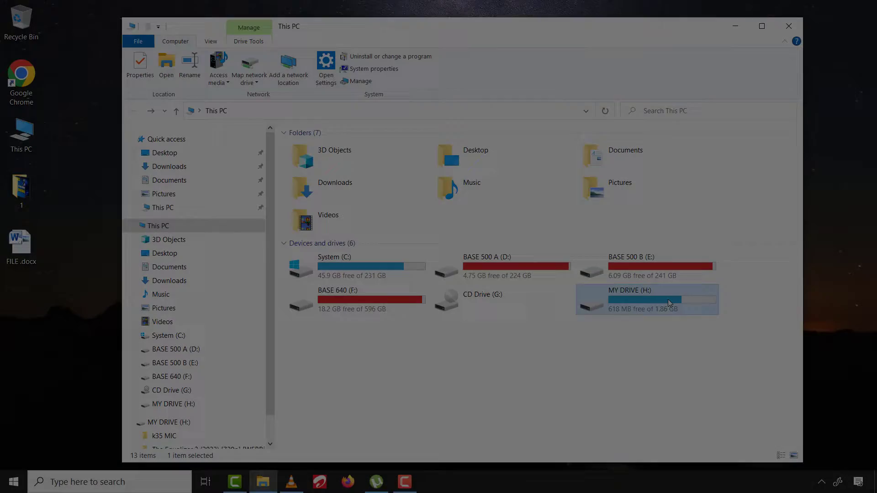
Step: Open MY DRIVE (H:) and check fdconfig.sys and hdsdos.exe context menus for Delete
double_click(646, 299)
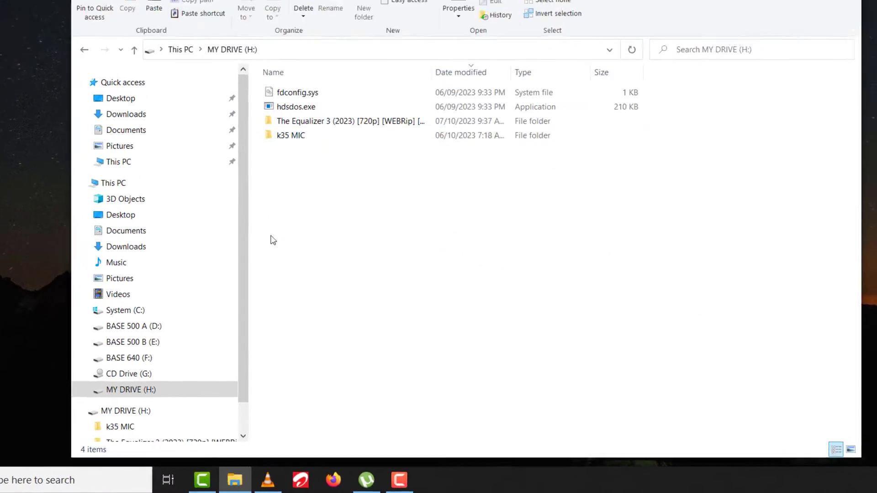
right_click(297, 92)
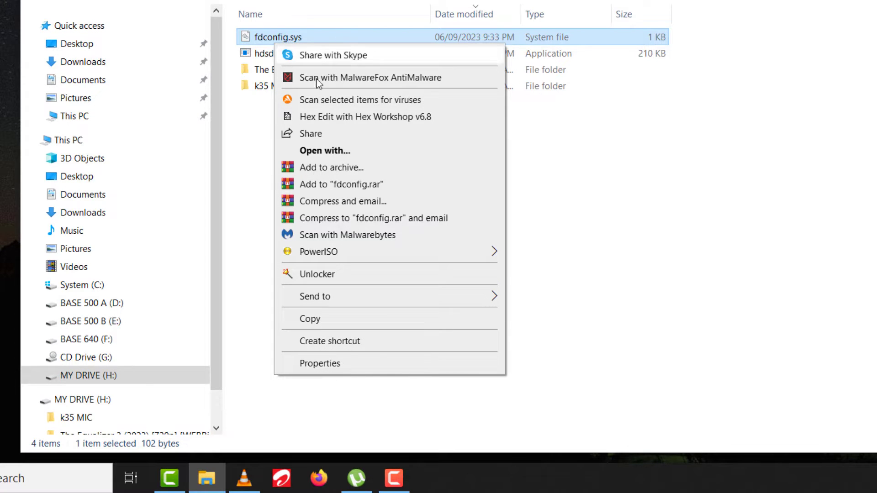
left_click(272, 54)
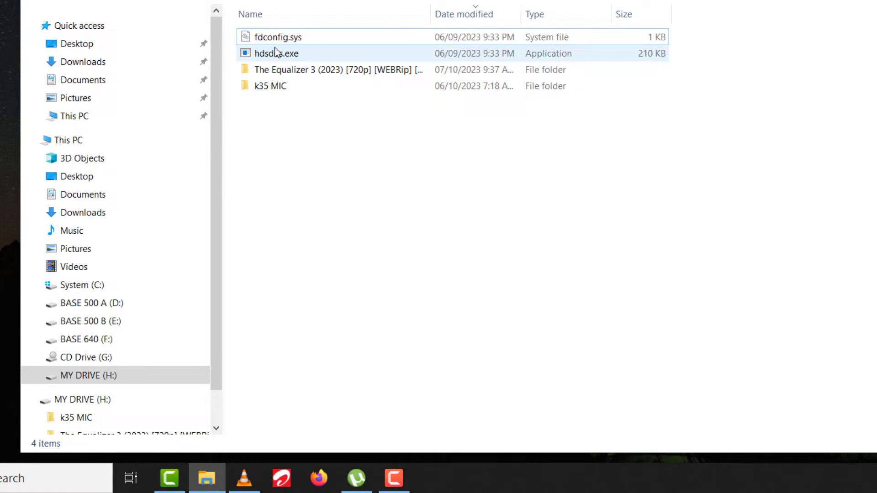
right_click(275, 53)
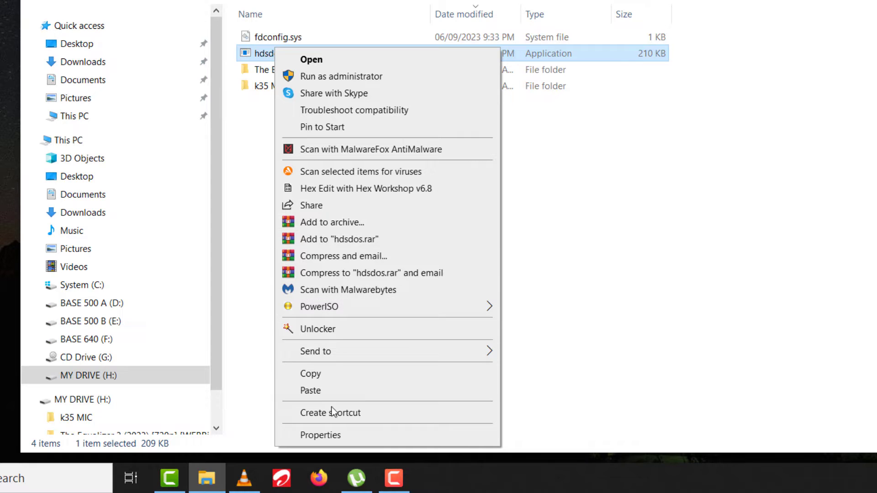
mouse_move(375, 252)
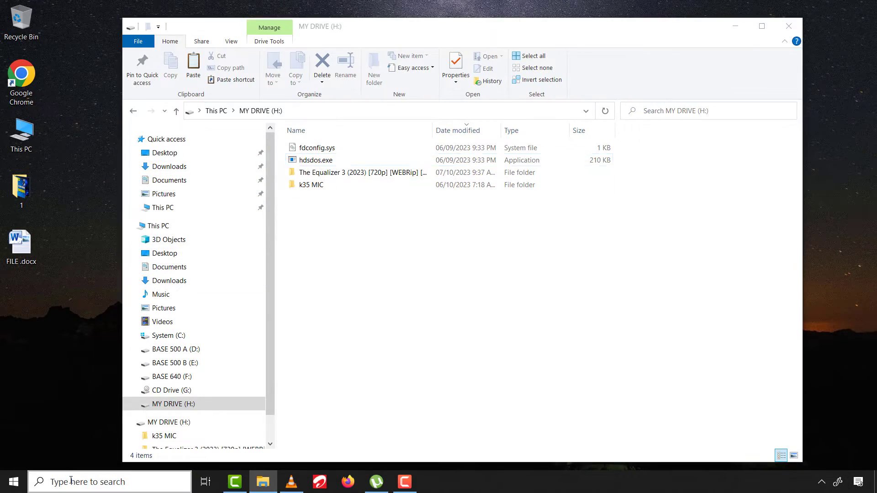
Step: Search for CMD and launch Command Prompt as administrator
left_click(106, 482)
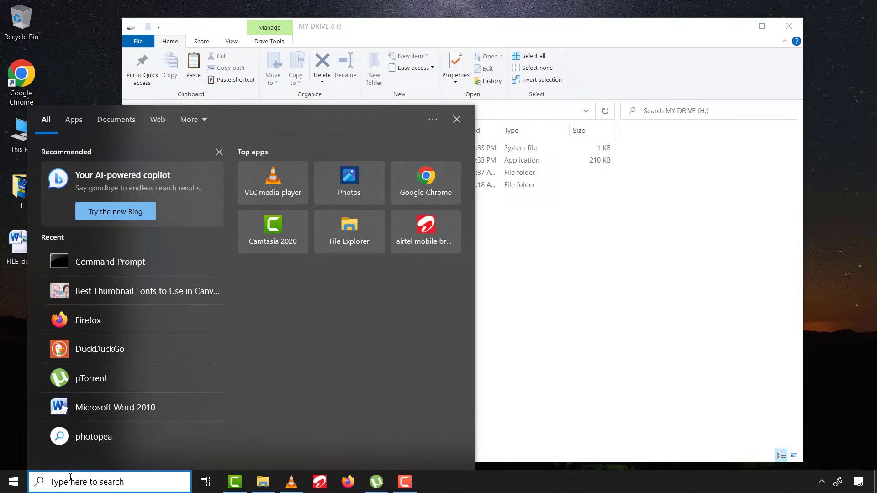
type("CMD")
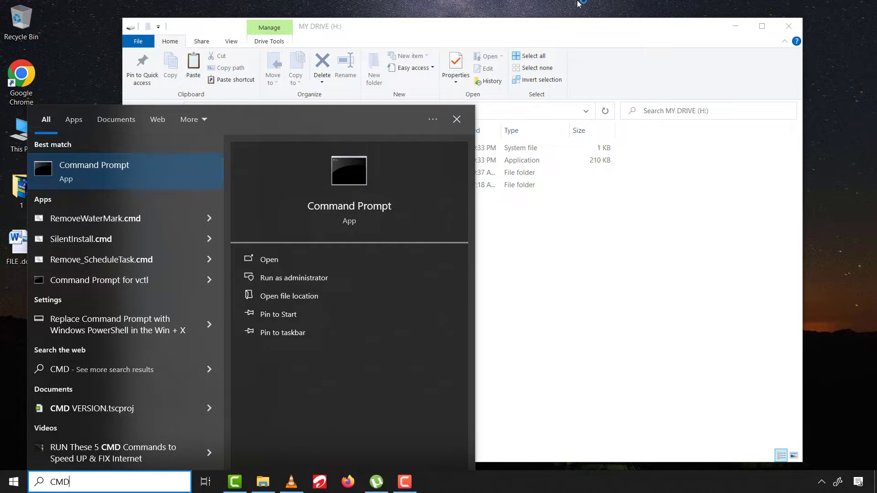
left_click(294, 278)
type("diskpart")
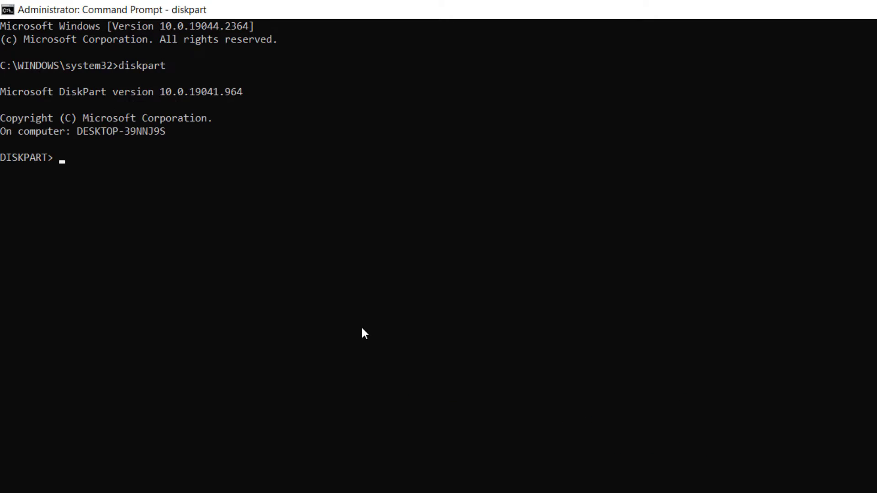
Step: In diskpart, list all disks and select disk 3
type("li")
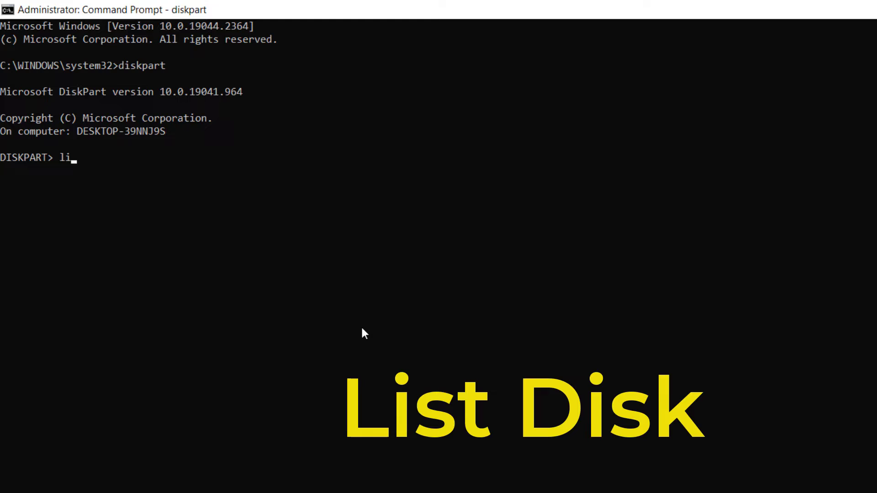
type("st disk")
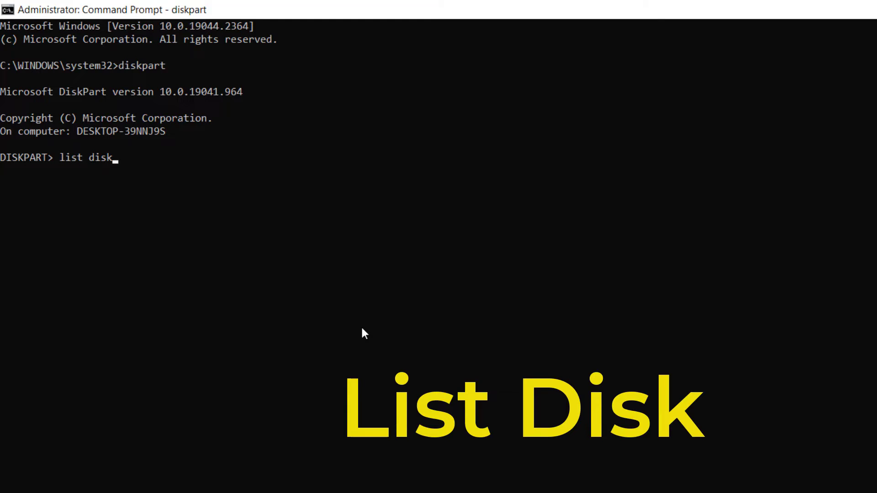
key("Enter")
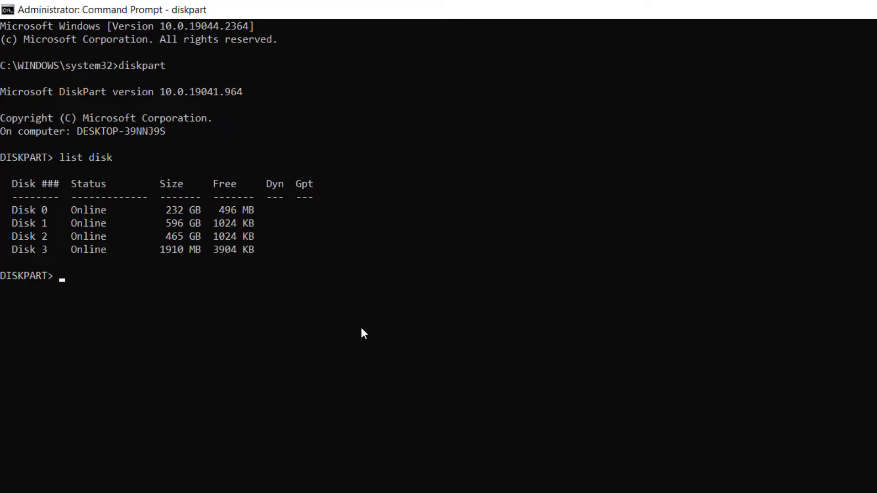
type("se")
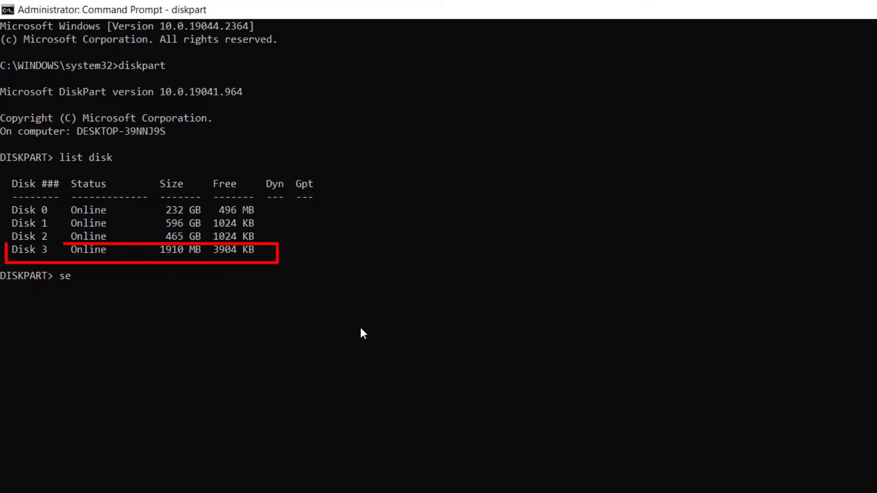
type("lect disk")
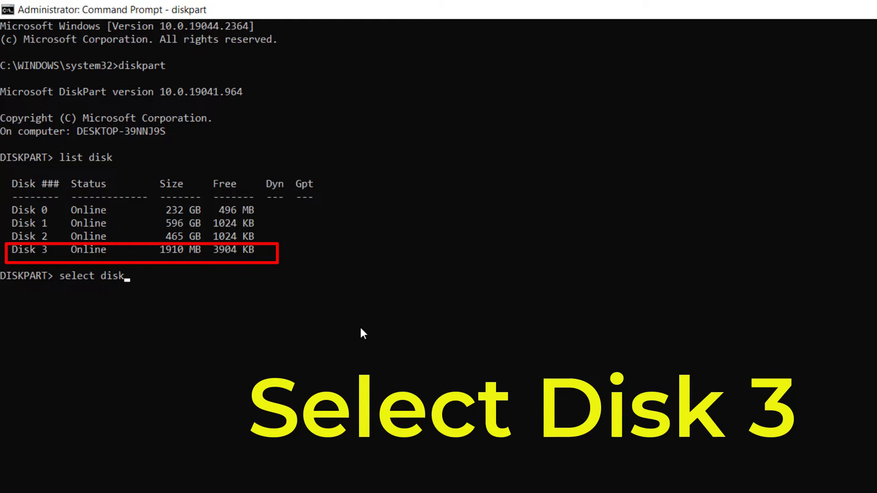
type("3")
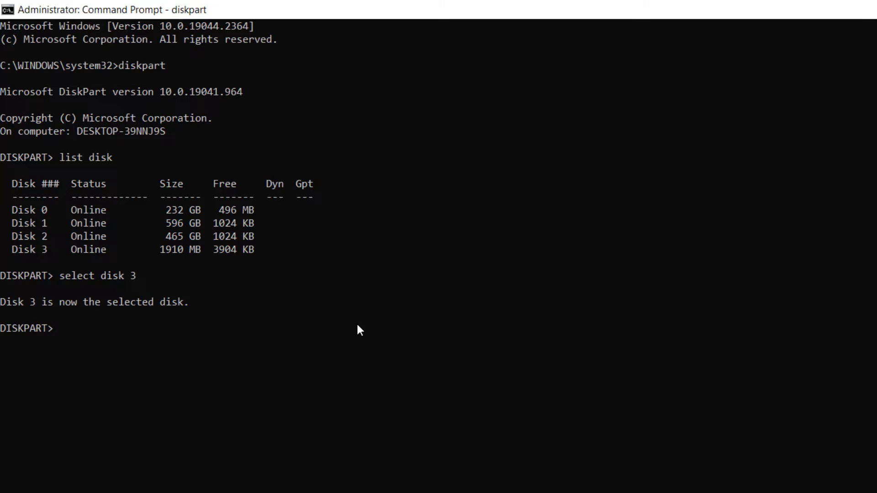
Step: Run 'attribute disk clear readonly' to remove write protection from disk 3
type("a")
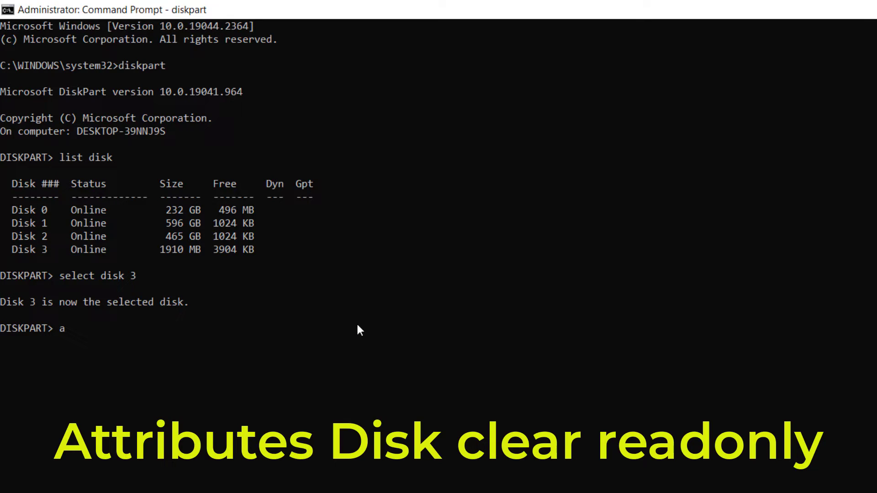
type("ttribute d")
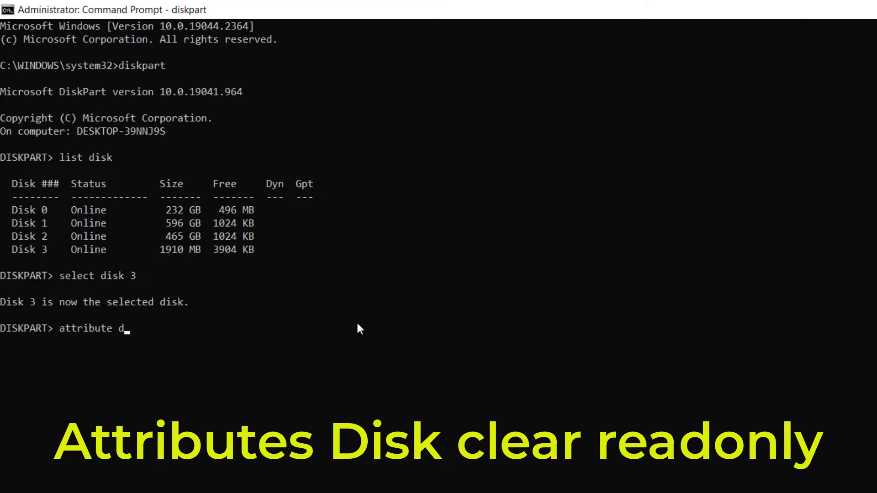
type("isk clea")
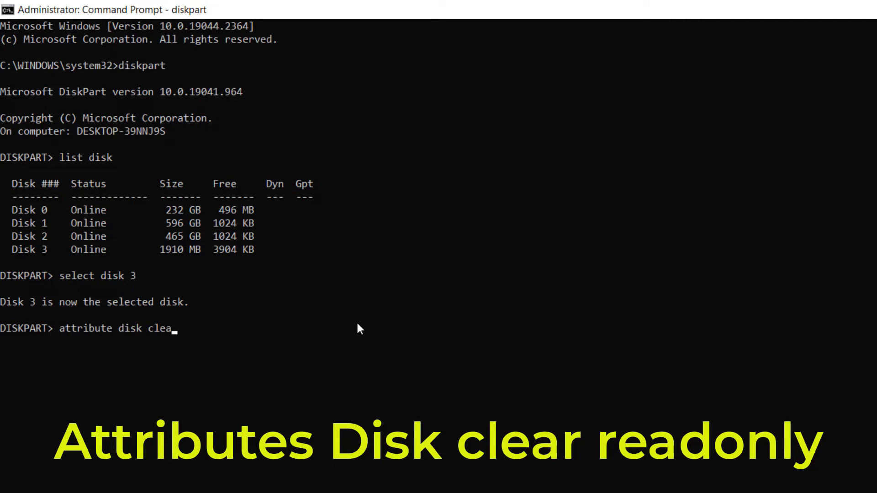
type("r")
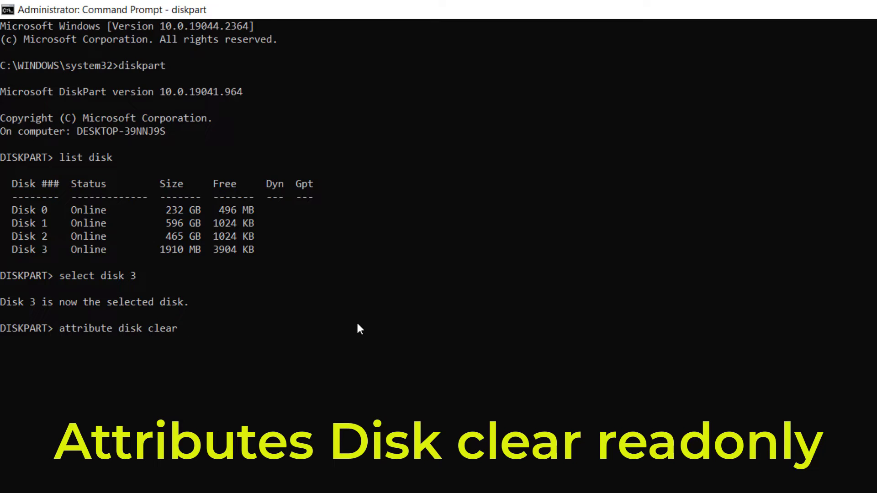
type("read")
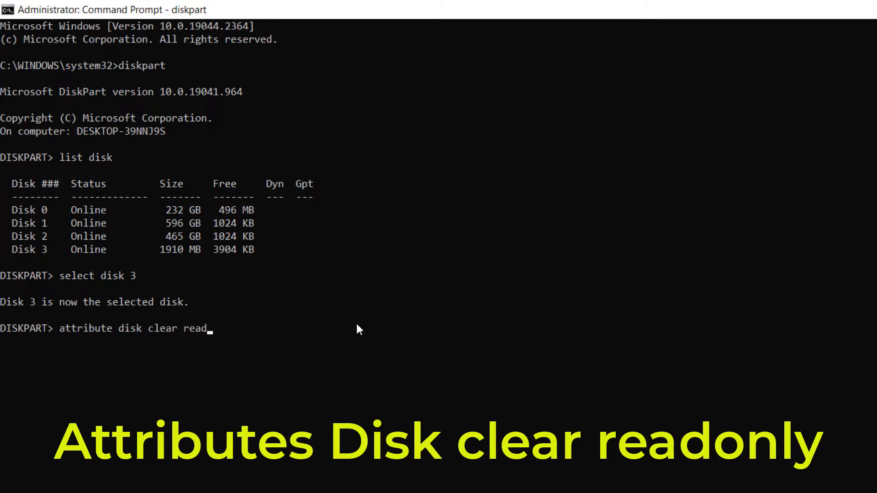
type("only")
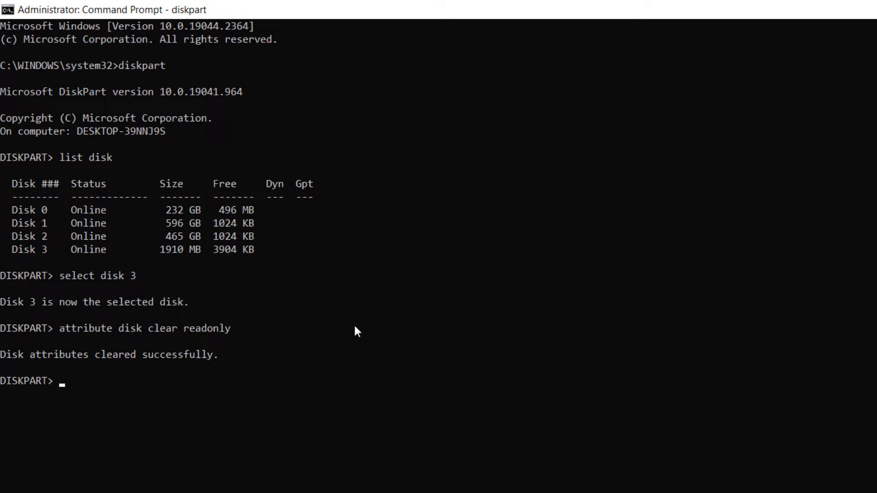
mouse_move(377, 322)
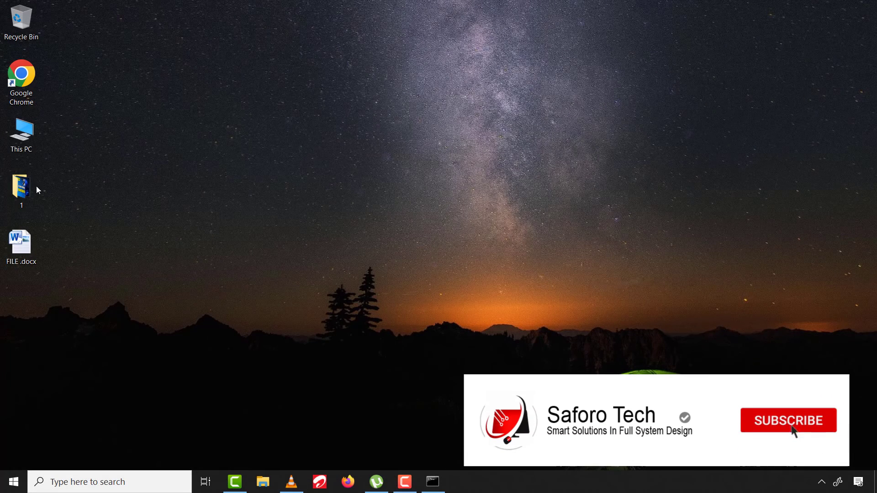
Step: Open MY DRIVE (H:) and permanently delete fdconfig.sys
left_click(789, 421)
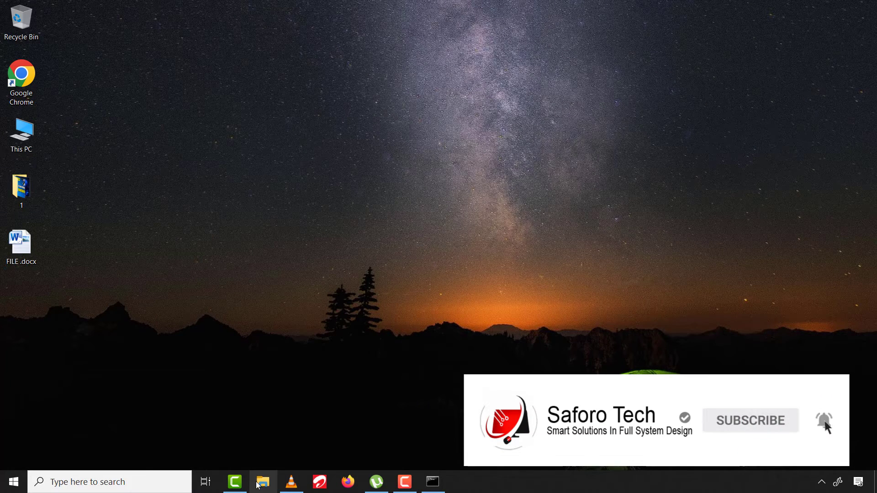
left_click(264, 482)
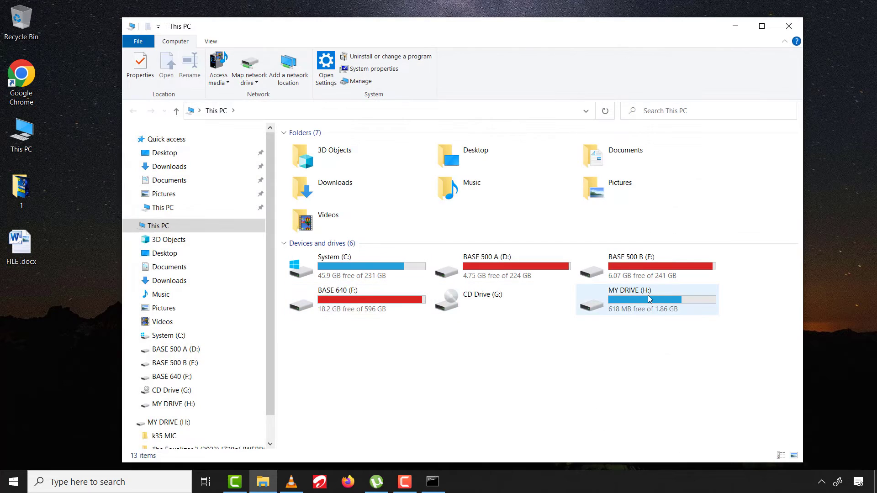
right_click(649, 298)
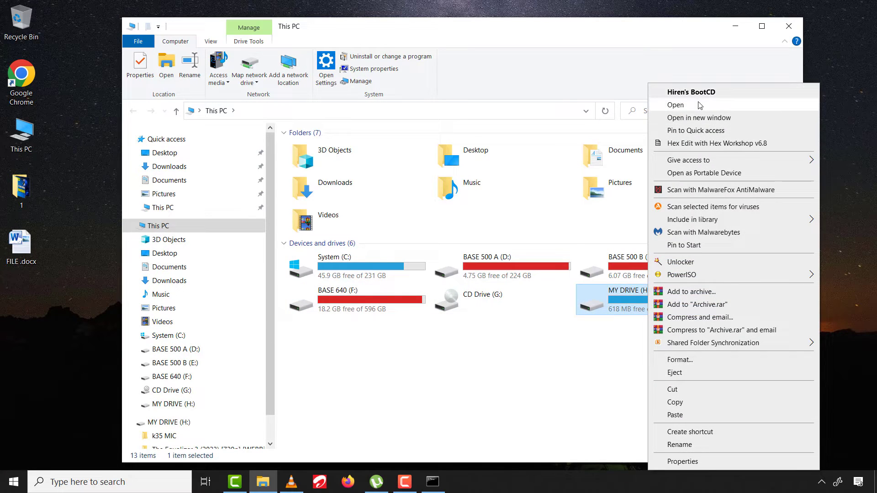
left_click(675, 105)
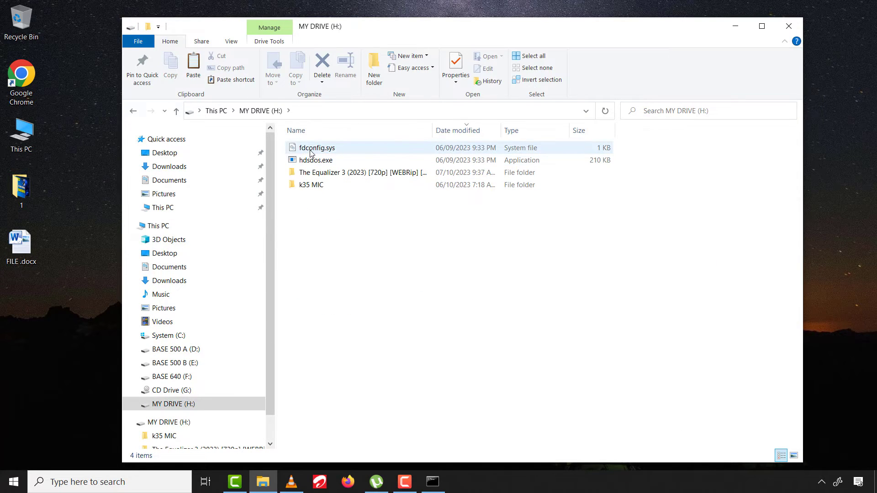
right_click(313, 147)
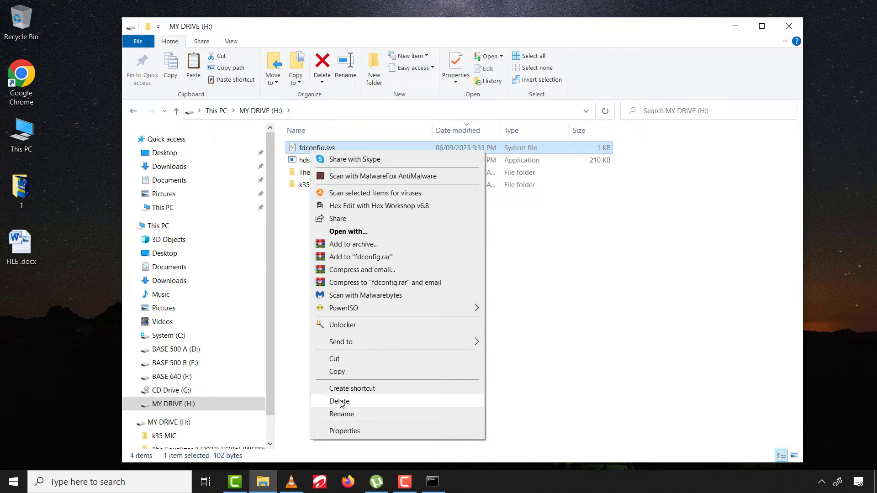
left_click(339, 402)
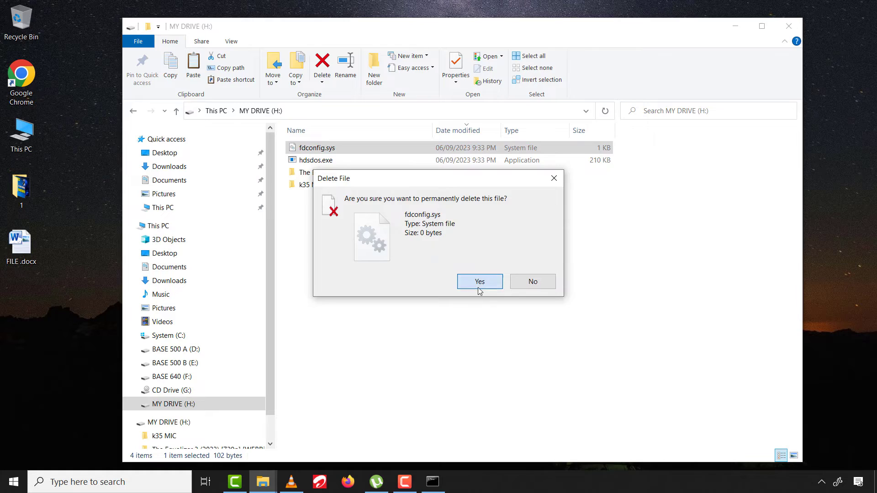
left_click(479, 281)
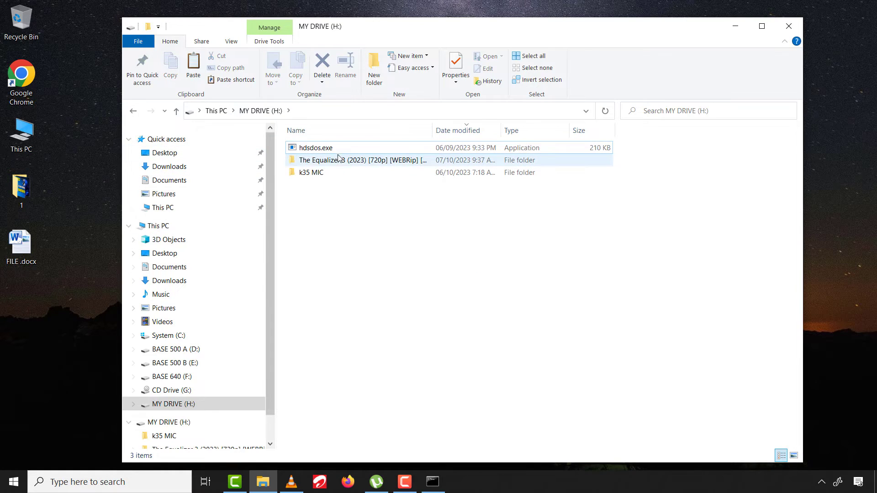
mouse_move(311, 147)
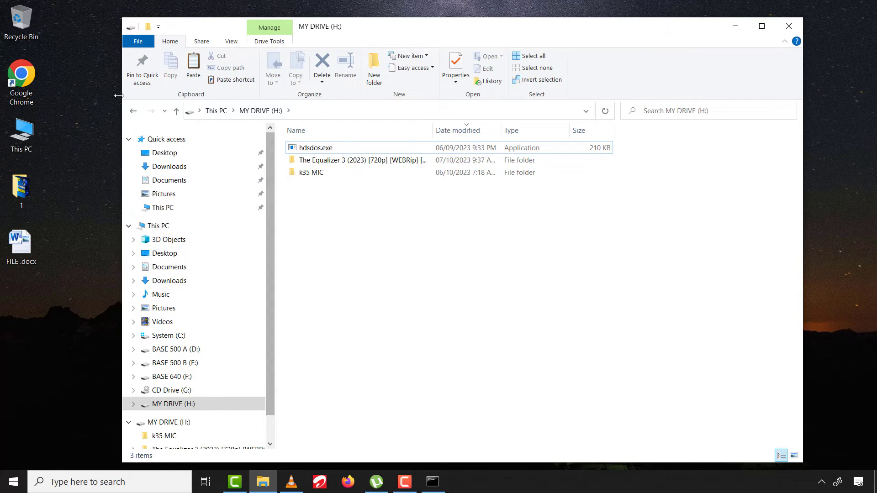
Step: Copy FILE .docx from the desktop onto MY DRIVE (H:)
left_click(21, 241)
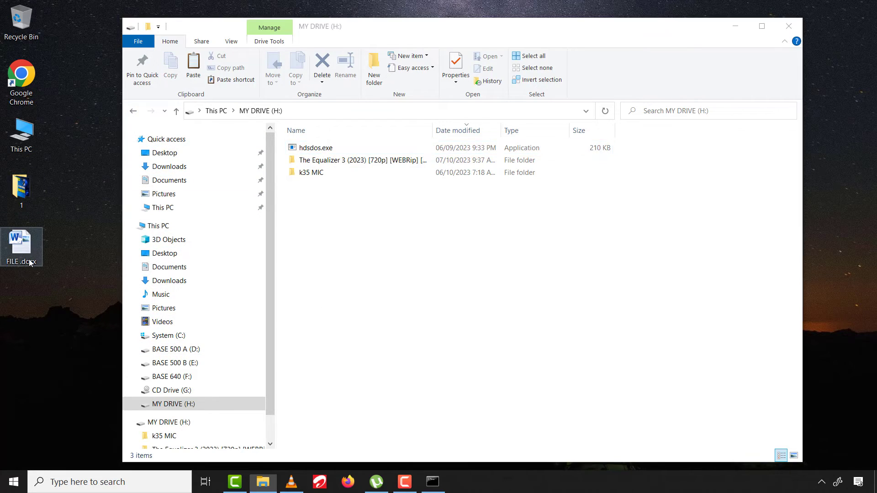
right_click(21, 246)
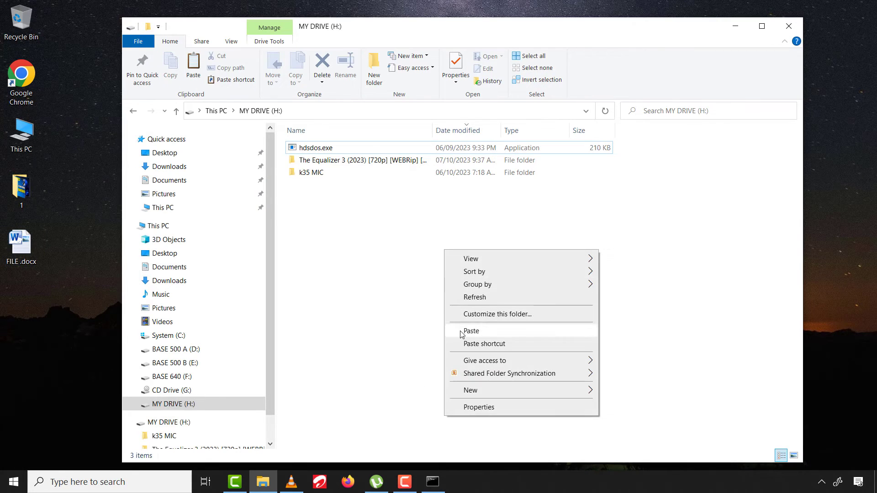
left_click(471, 331)
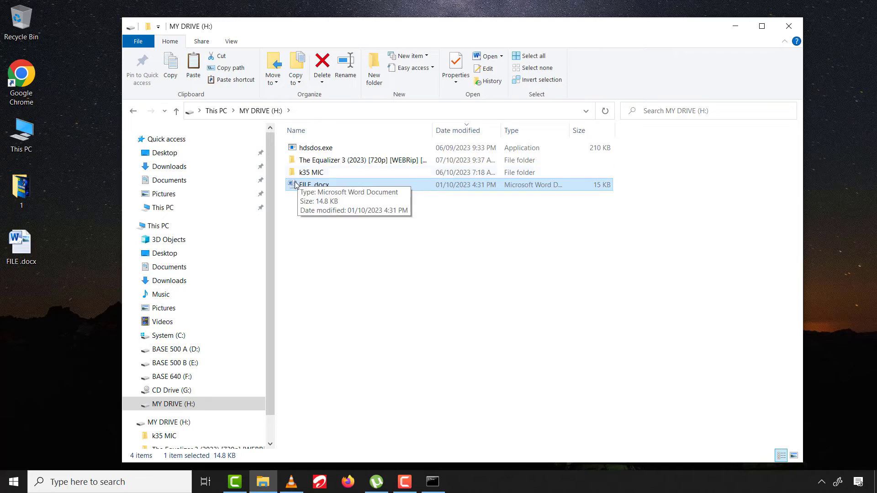
left_click(788, 26)
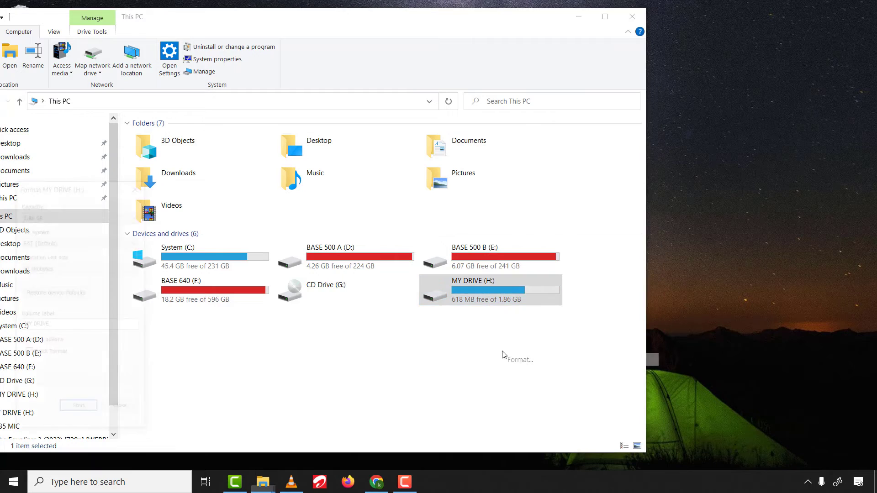
Step: Format MY DRIVE (H:) with FAT Quick Format, accepting the erase warning and completion message
left_click(520, 360)
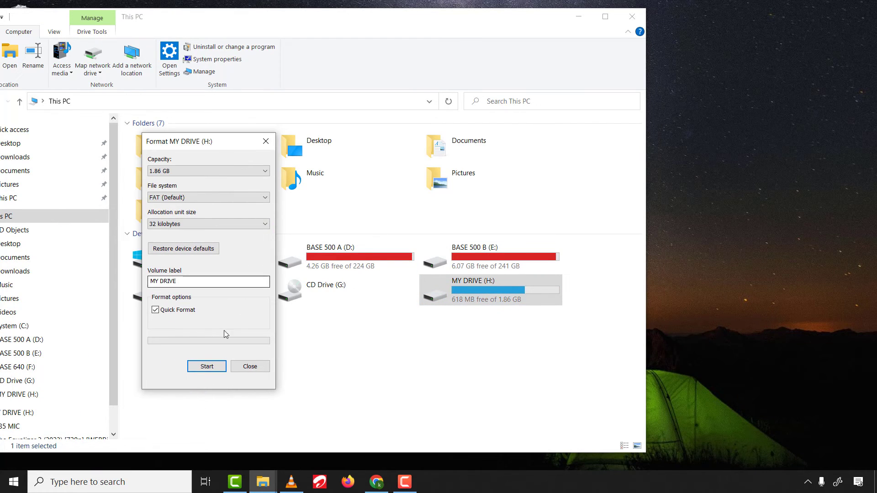
left_click(206, 367)
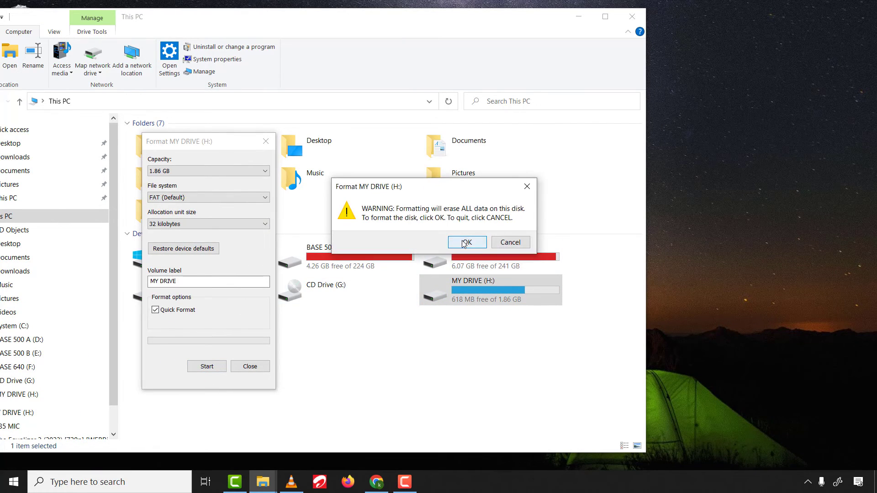
left_click(467, 242)
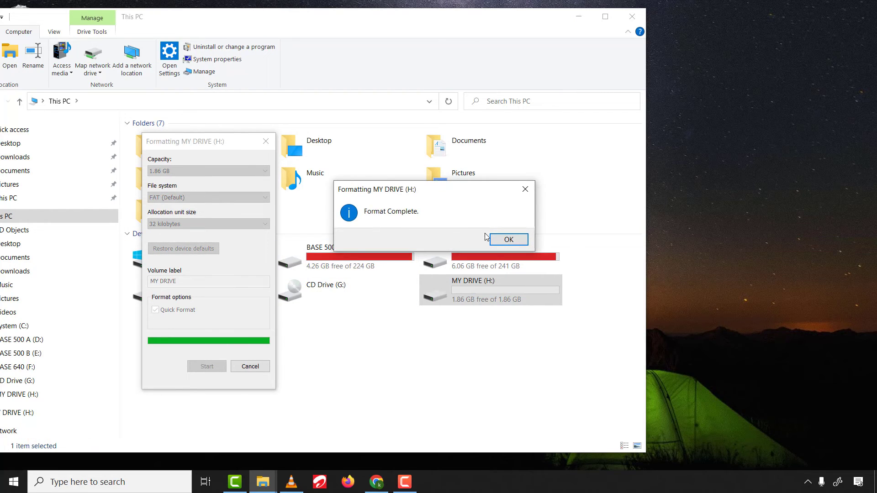
left_click(508, 240)
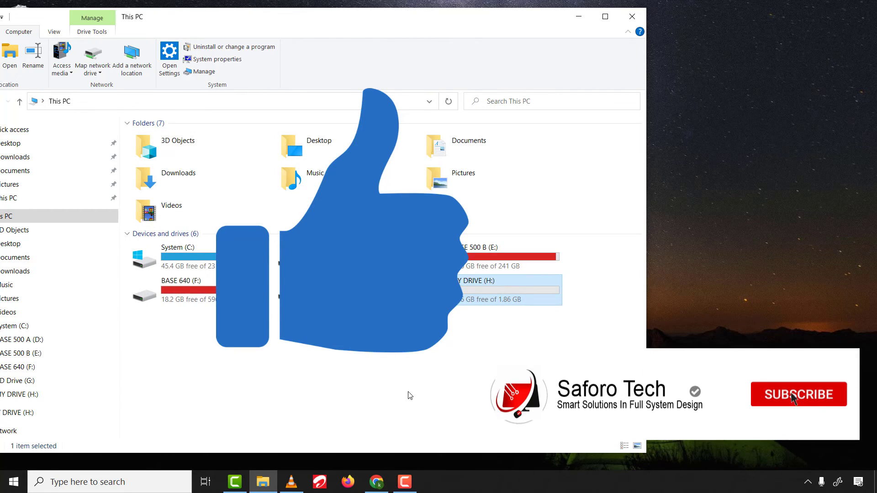
left_click(799, 394)
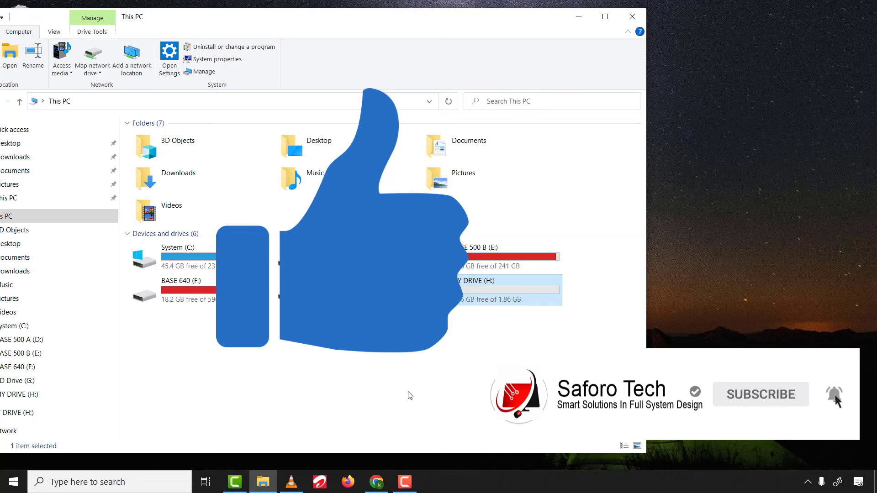